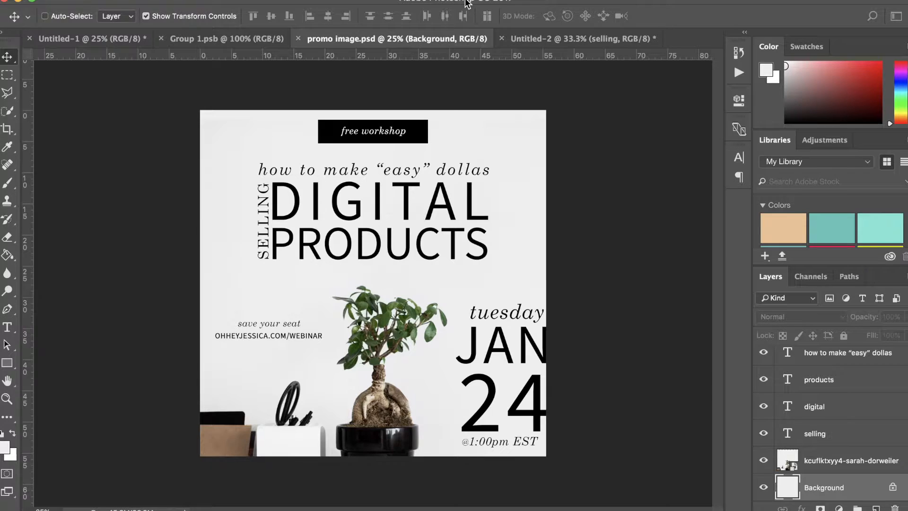
{"action": "mouse_move", "coordinate": [360, 124]}
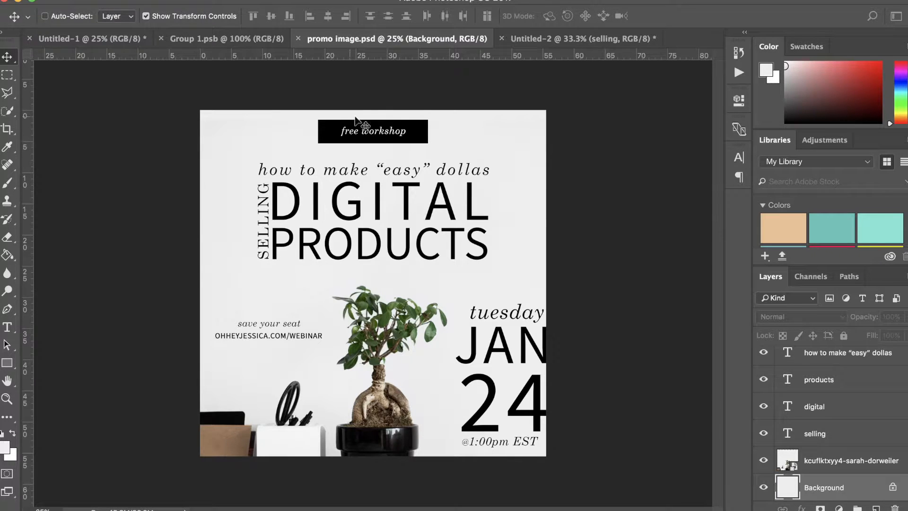
{"action": "mouse_move", "coordinate": [481, 371]}
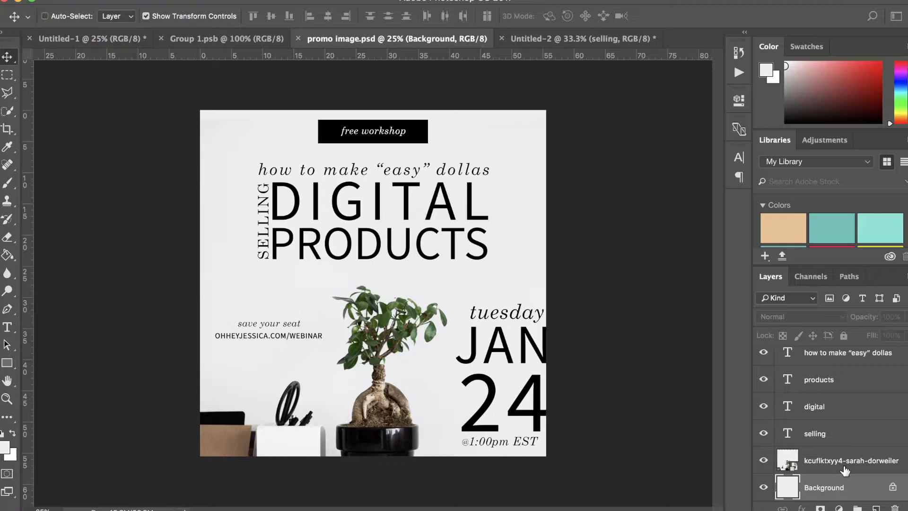
{"action": "mouse_move", "coordinate": [776, 283]}
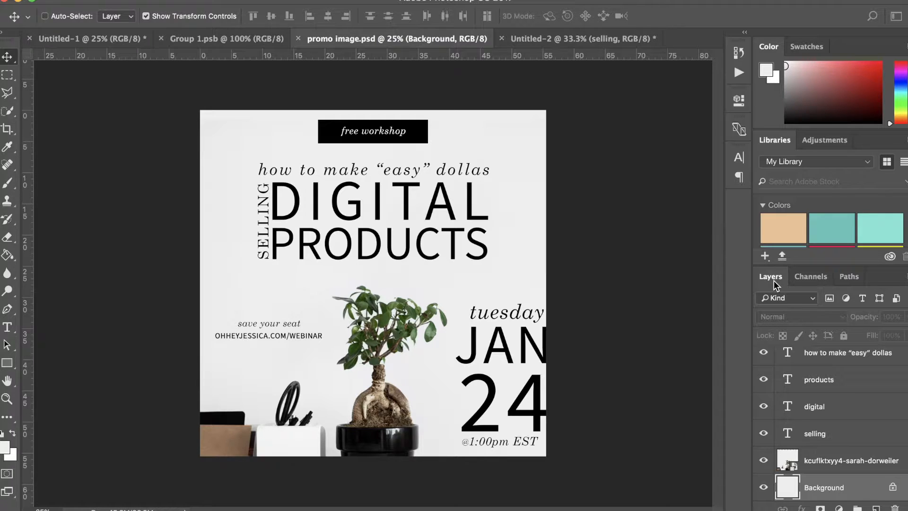
{"action": "mouse_move", "coordinate": [821, 465]}
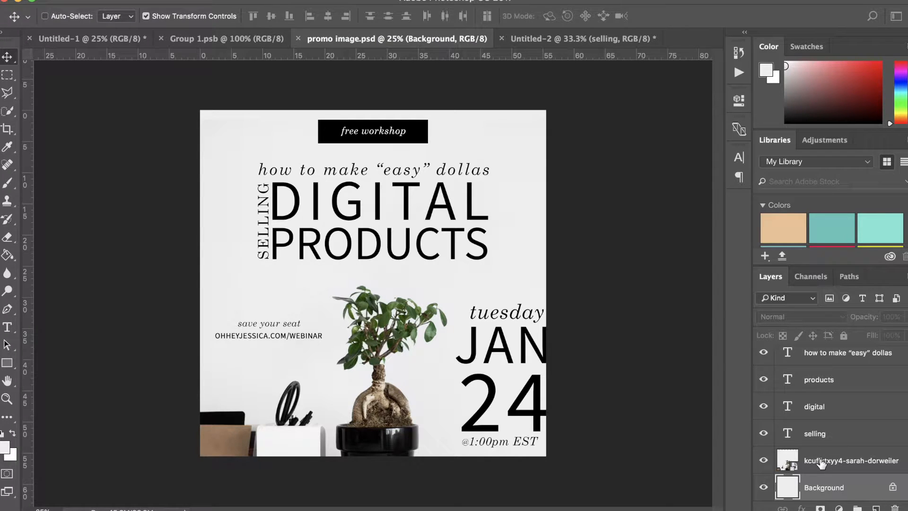
{"action": "mouse_move", "coordinate": [833, 465]}
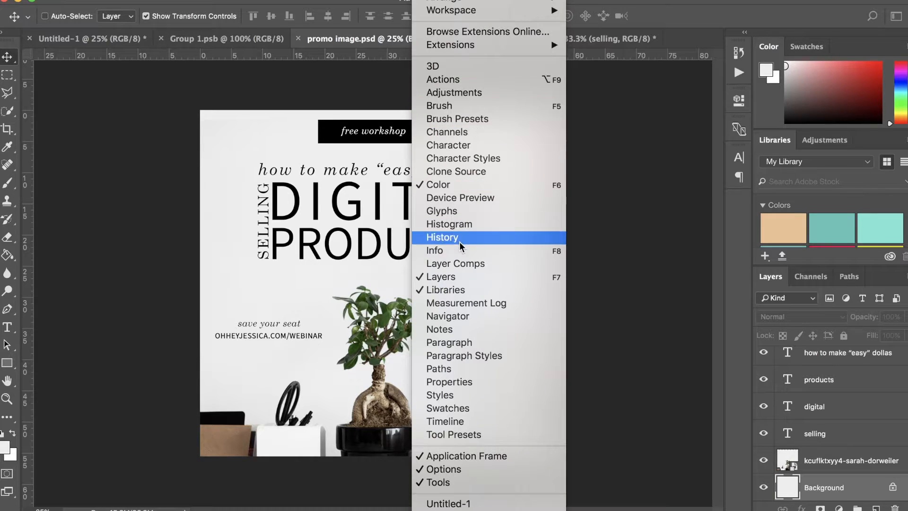
{"action": "mouse_move", "coordinate": [441, 276]}
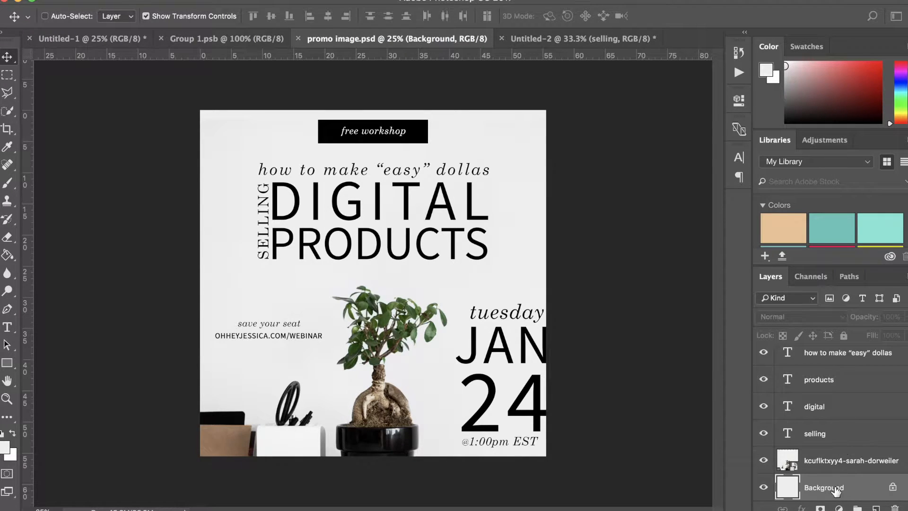
{"action": "mouse_move", "coordinate": [836, 492]}
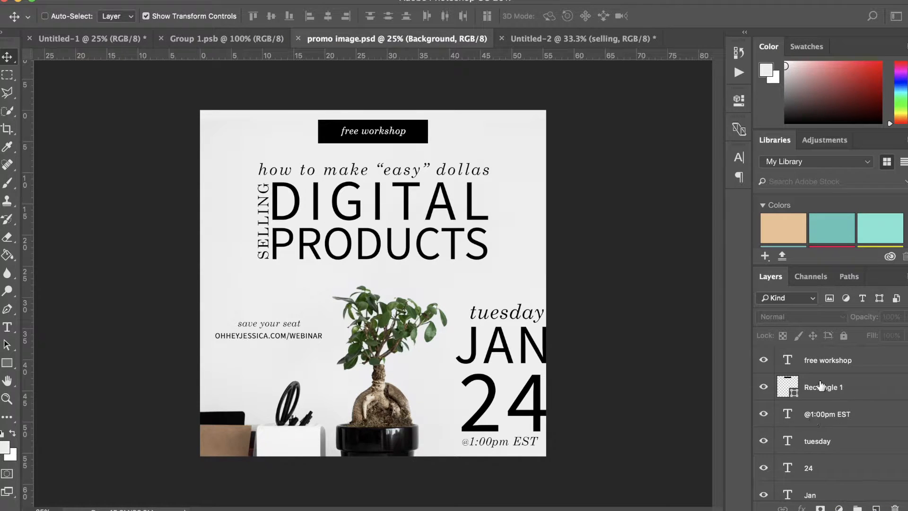
Scroll the Layers panel to bring the free workshop text layer into view.
{"action": "scroll", "scroll_direction": "down", "scroll_amount": 3}
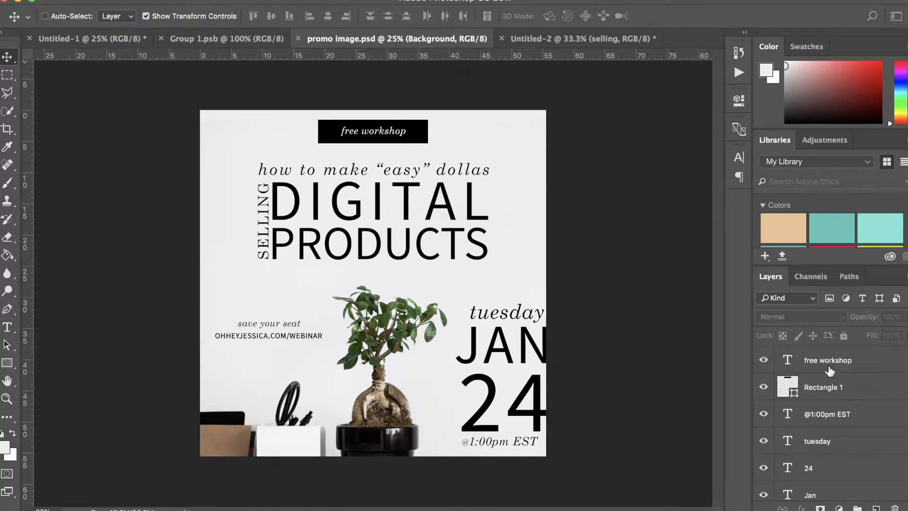
{"action": "mouse_move", "coordinate": [831, 361]}
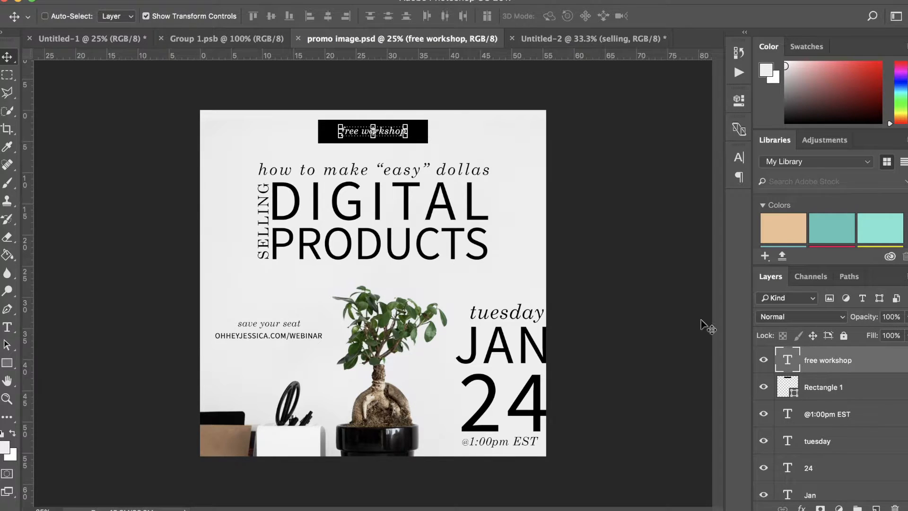
{"action": "mouse_move", "coordinate": [465, 149]}
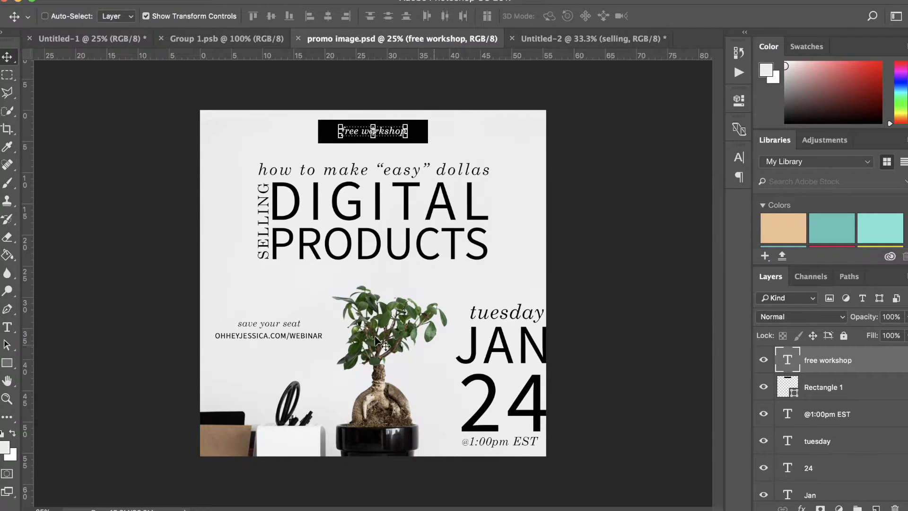
{"action": "mouse_move", "coordinate": [719, 429]}
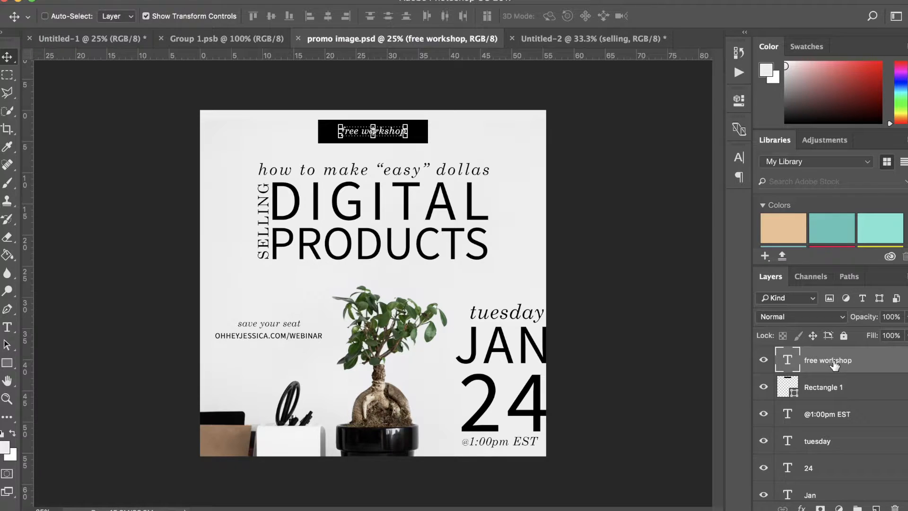
{"action": "left_click", "coordinate": [823, 387]}
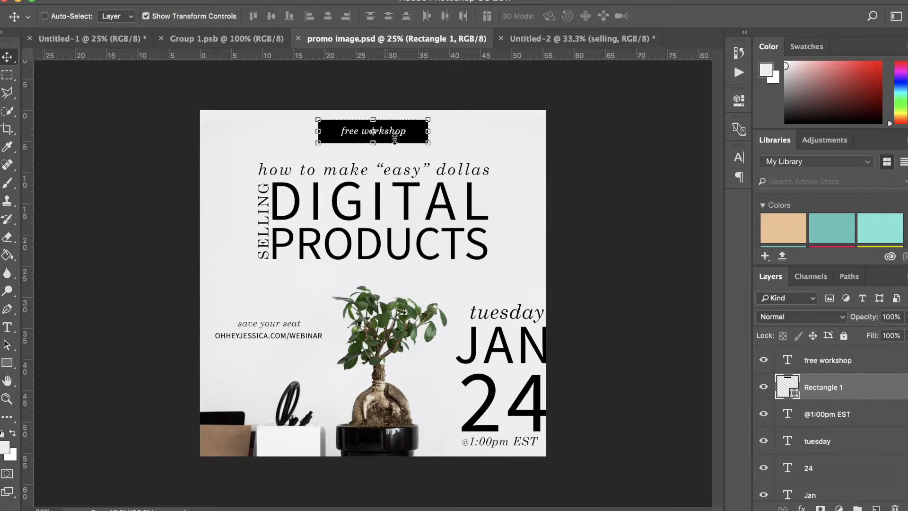
{"action": "mouse_move", "coordinate": [562, 284]}
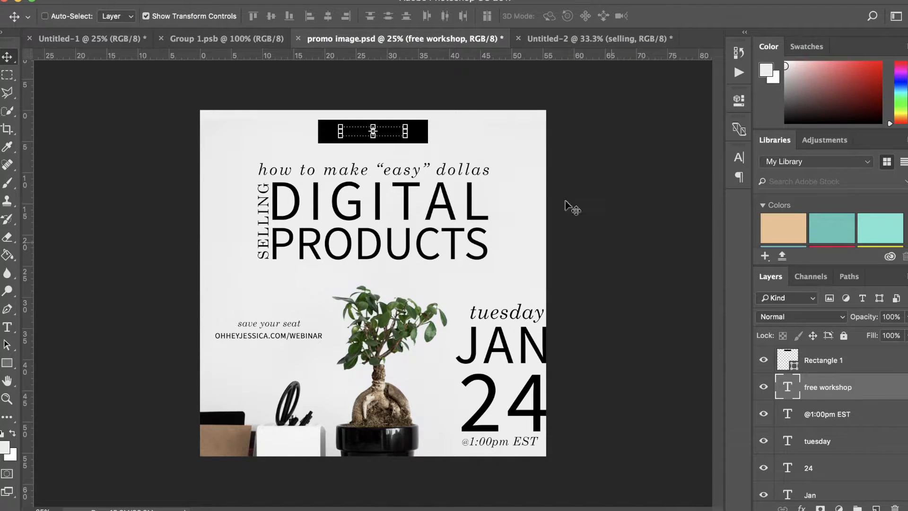
{"action": "mouse_move", "coordinate": [511, 147]}
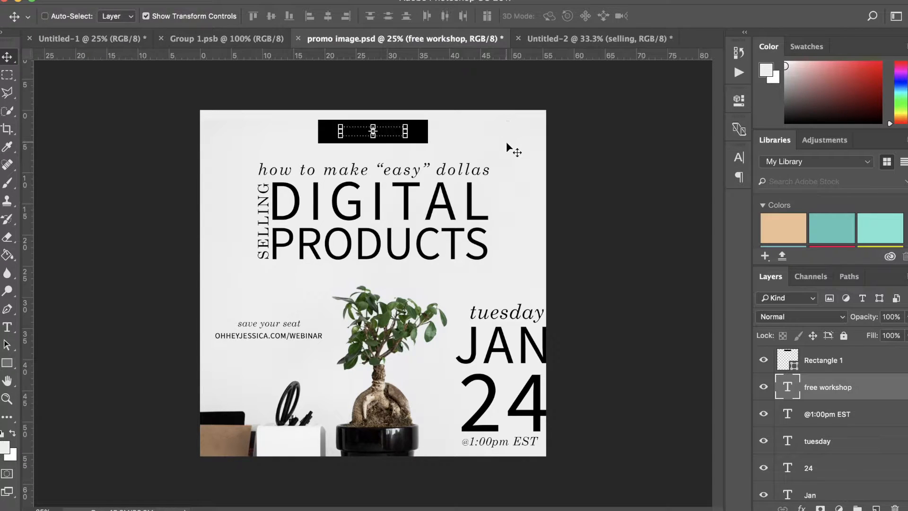
{"action": "mouse_move", "coordinate": [728, 374]}
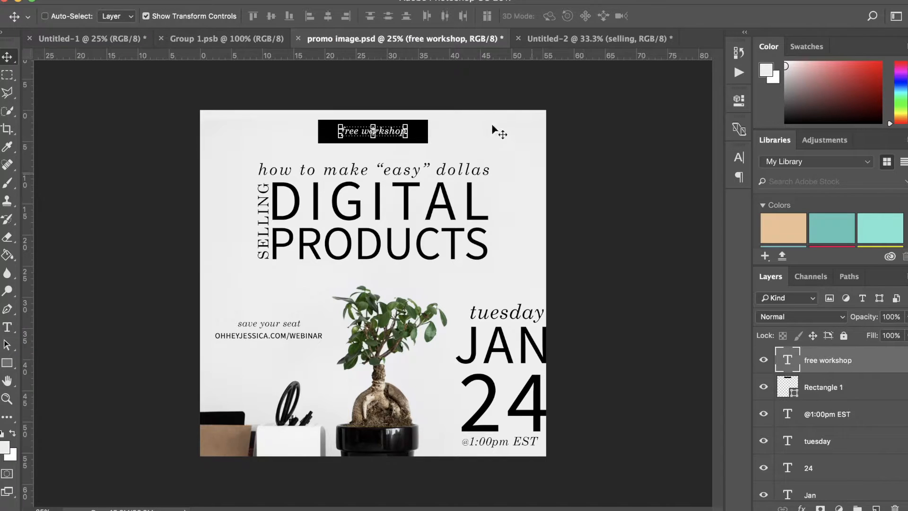
{"action": "mouse_move", "coordinate": [470, 134]}
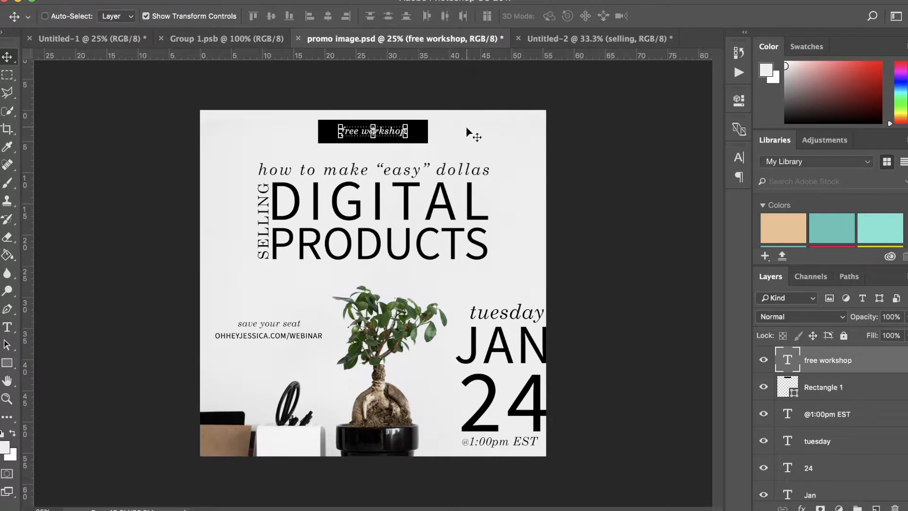
{"action": "mouse_move", "coordinate": [820, 393]}
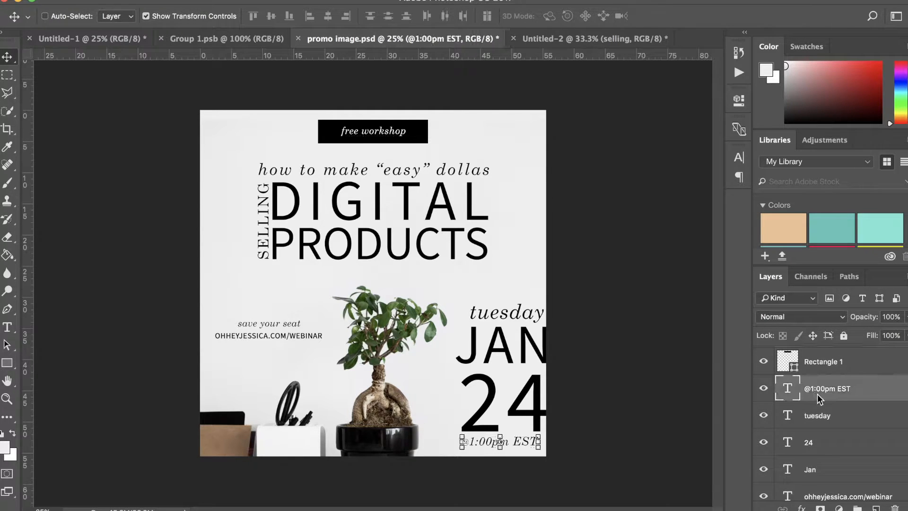
{"action": "scroll", "scroll_direction": "down", "scroll_amount": 3}
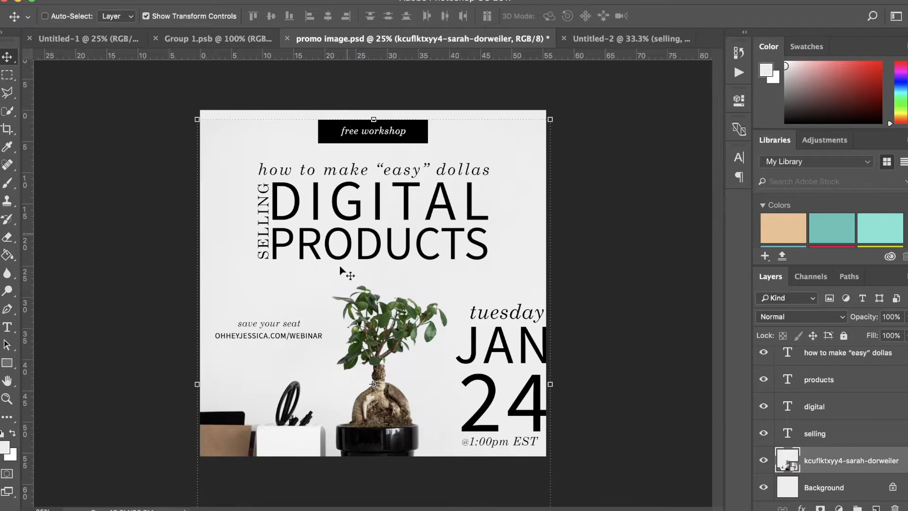
{"action": "mouse_move", "coordinate": [464, 280]}
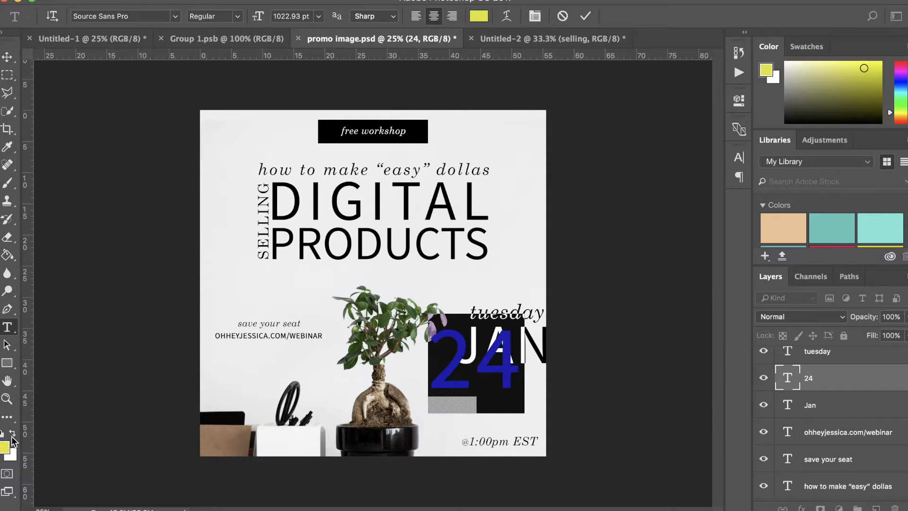
Switch to the Type tool to recolor the 24 date text yellow.
{"action": "left_click", "coordinate": [6, 66]}
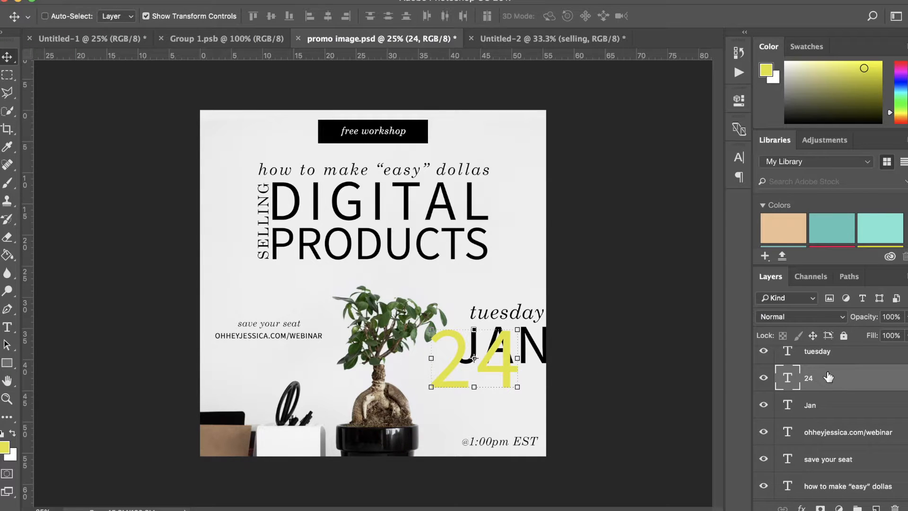
{"action": "mouse_move", "coordinate": [838, 379]}
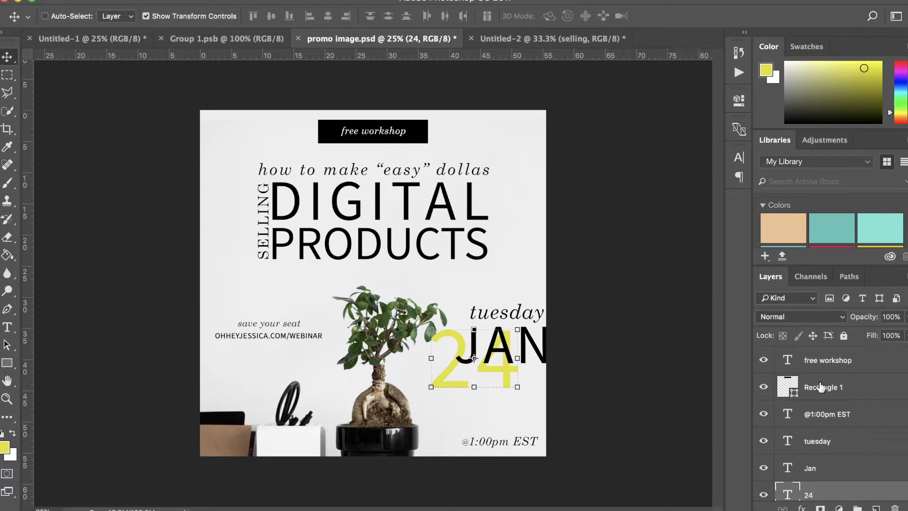
Select the Background layer, then the @1:00pm EST text layer in the Layers panel.
{"action": "scroll", "scroll_direction": "down", "scroll_amount": 3}
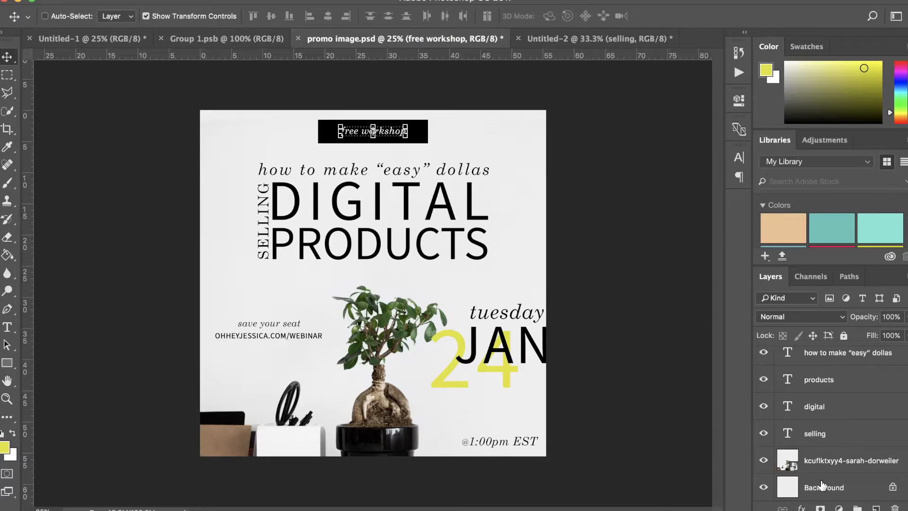
{"action": "left_click", "coordinate": [821, 488]}
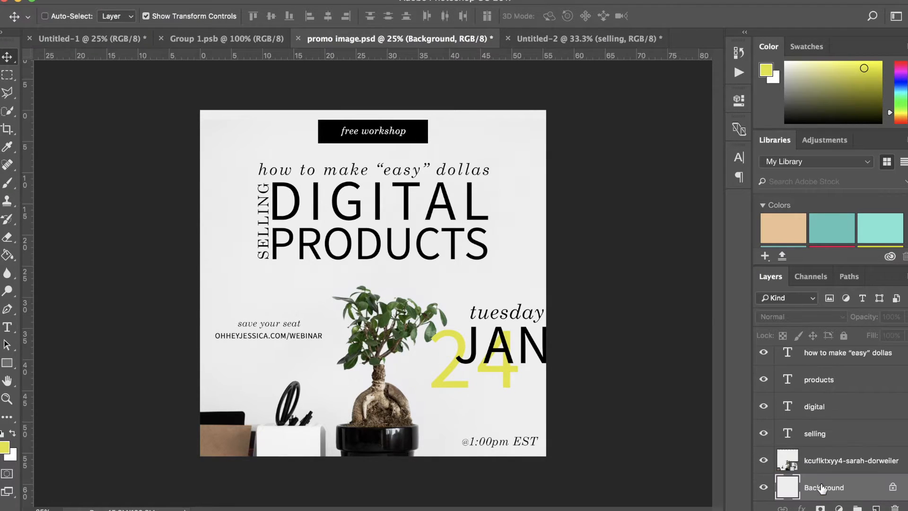
{"action": "mouse_move", "coordinate": [824, 490]}
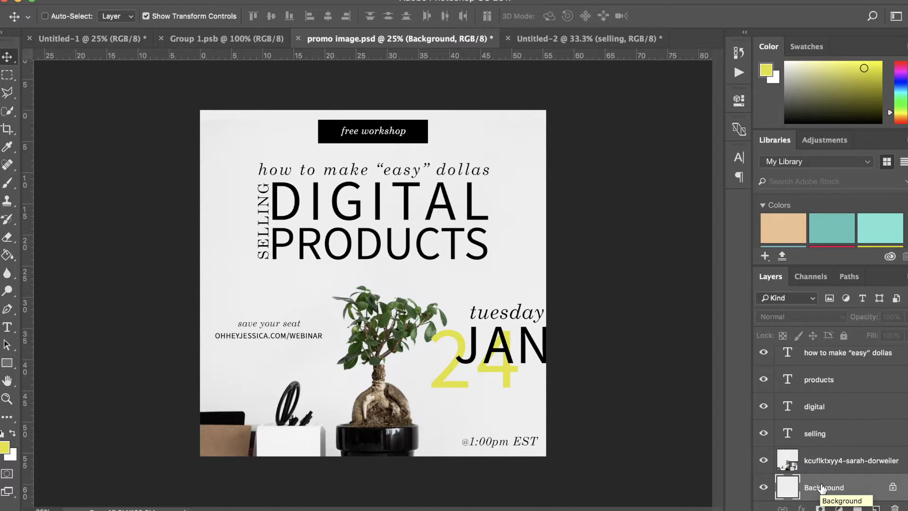
{"action": "mouse_move", "coordinate": [829, 450]}
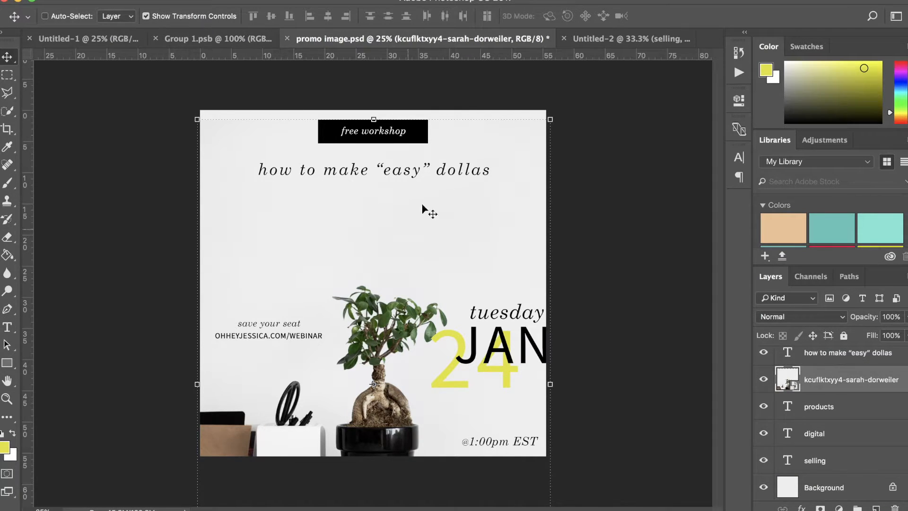
{"action": "mouse_move", "coordinate": [125, 6]}
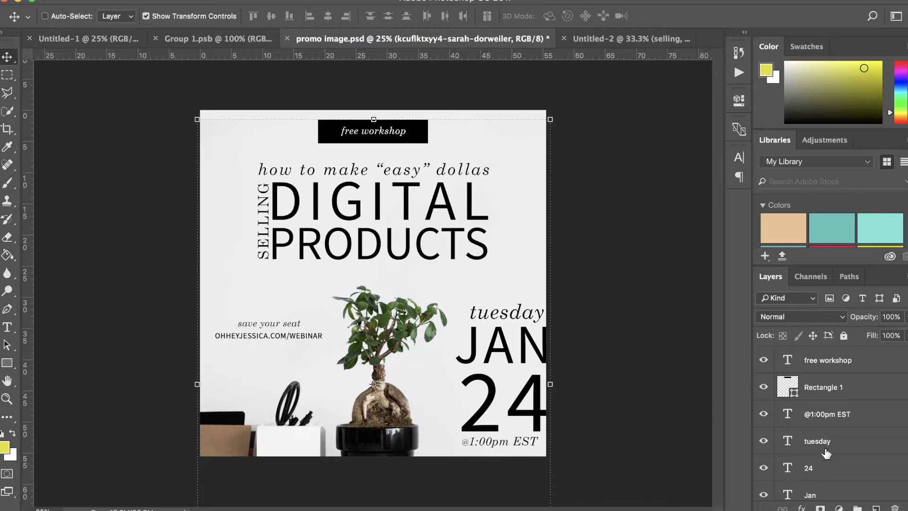
{"action": "mouse_move", "coordinate": [462, 300]}
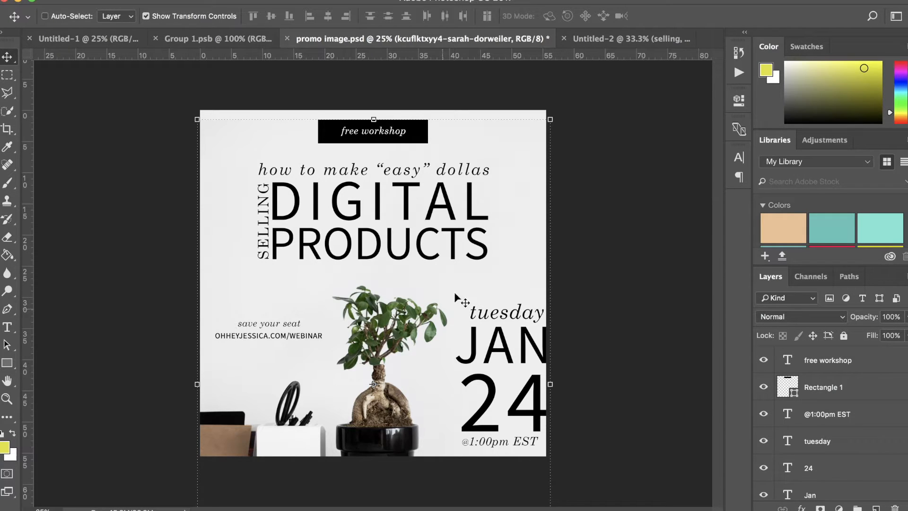
{"action": "mouse_move", "coordinate": [533, 481]}
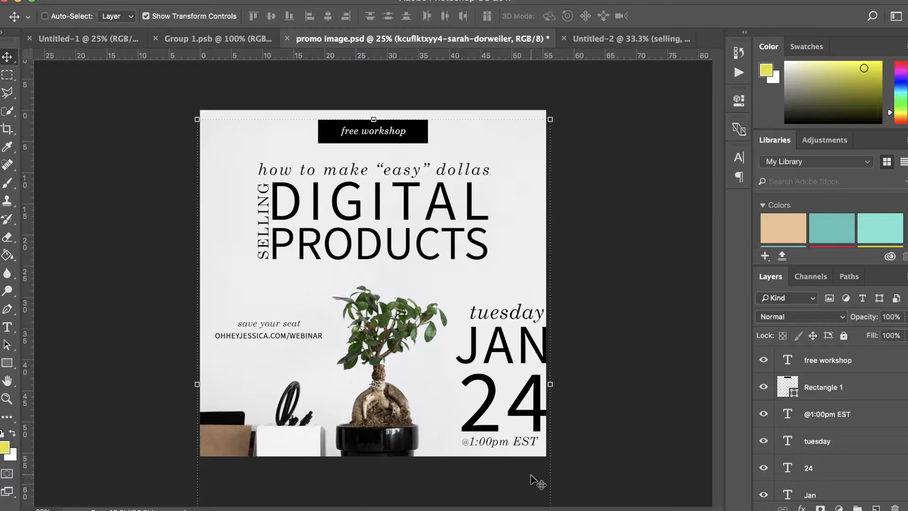
{"action": "mouse_move", "coordinate": [354, 327]}
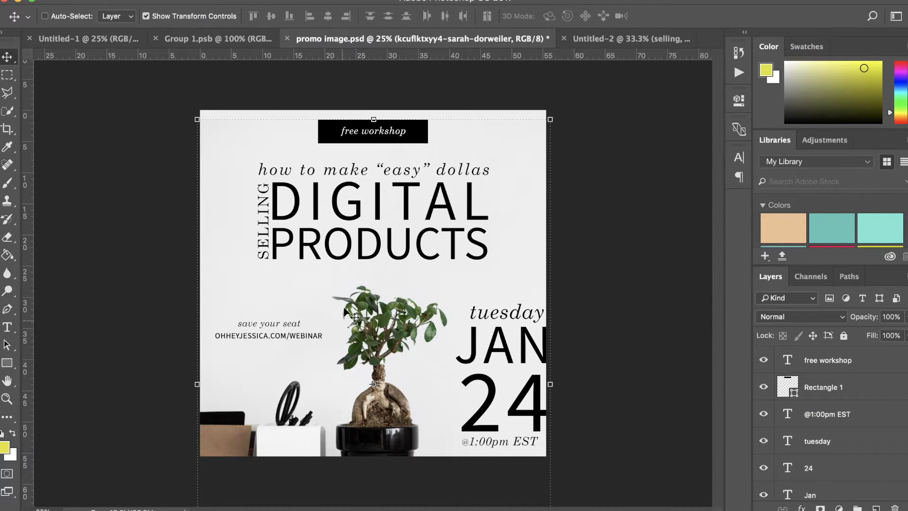
{"action": "mouse_move", "coordinate": [479, 395]}
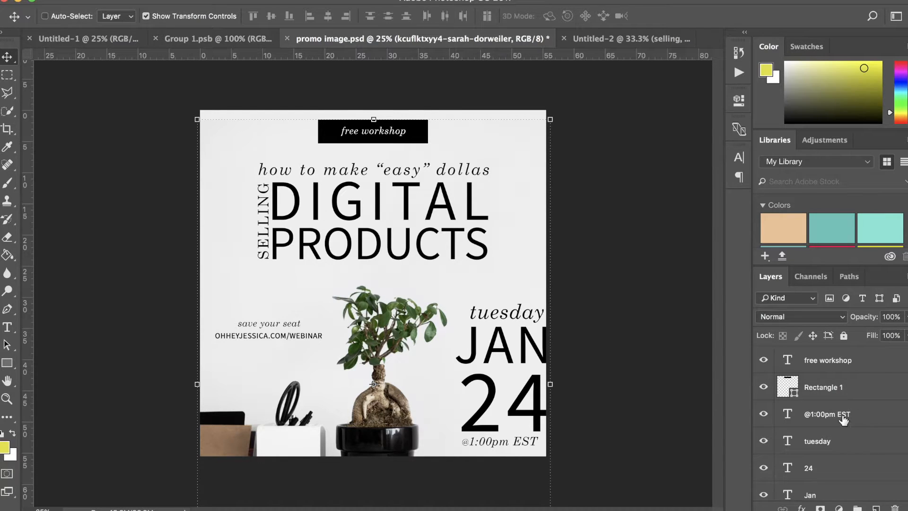
{"action": "left_click", "coordinate": [826, 414]}
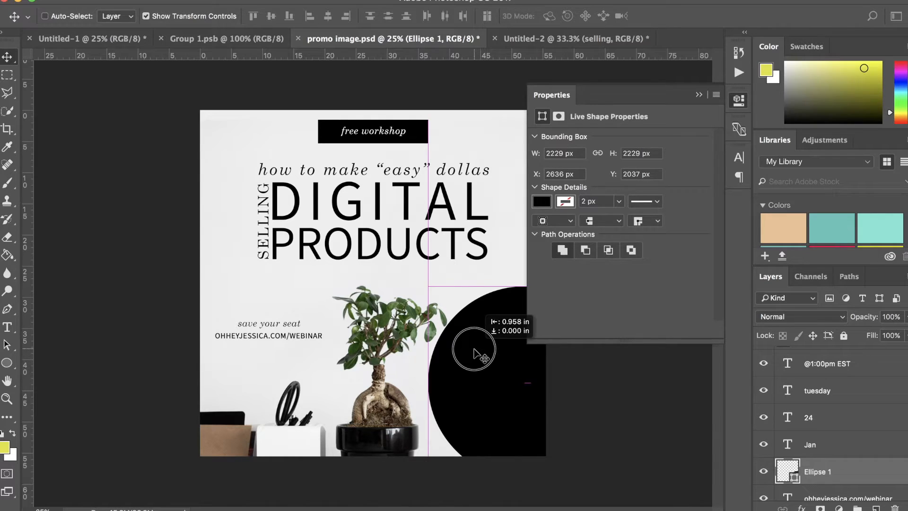
Select the JAN text layer to recolor it white, then the black circle's layer.
{"action": "left_click", "coordinate": [810, 445]}
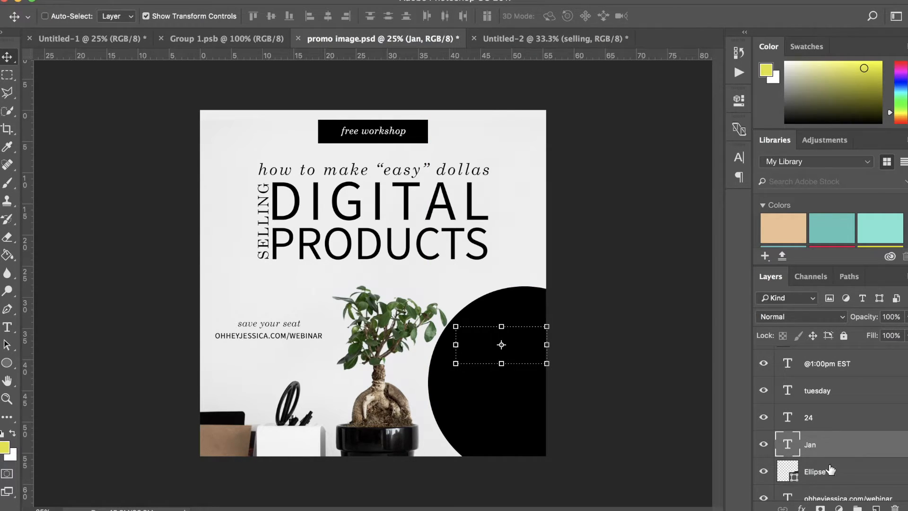
{"action": "mouse_move", "coordinate": [825, 471]}
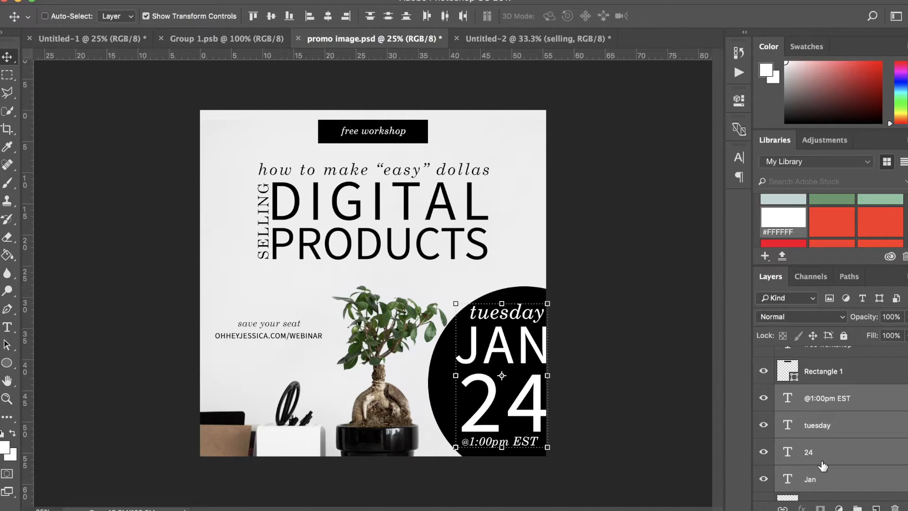
{"action": "left_click", "coordinate": [823, 450]}
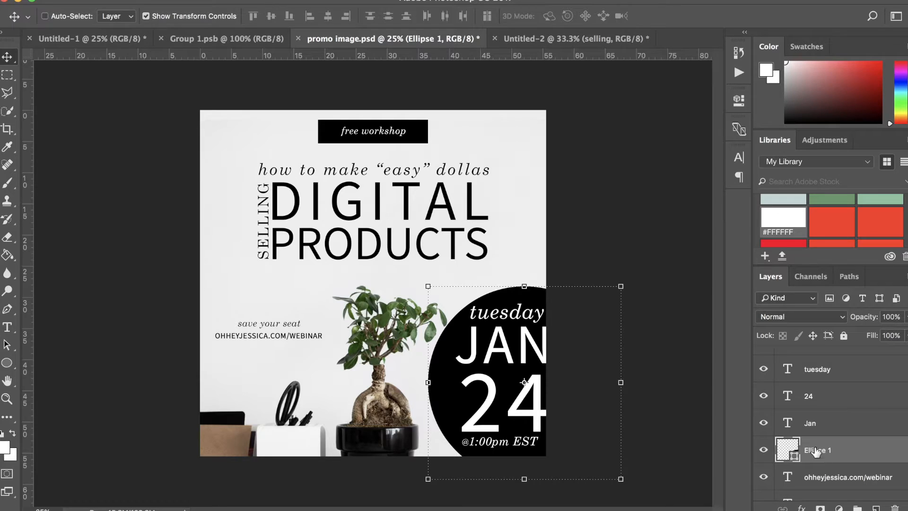
{"action": "mouse_move", "coordinate": [822, 422]}
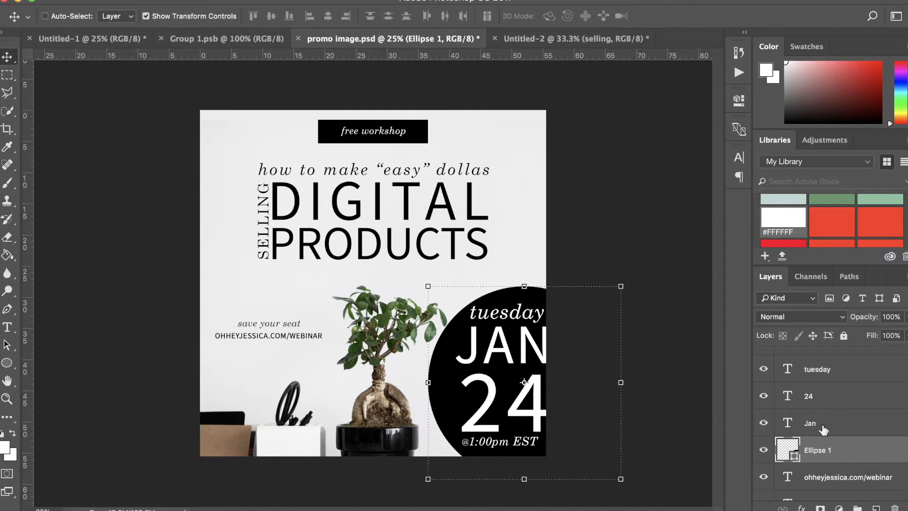
{"action": "mouse_move", "coordinate": [819, 457]}
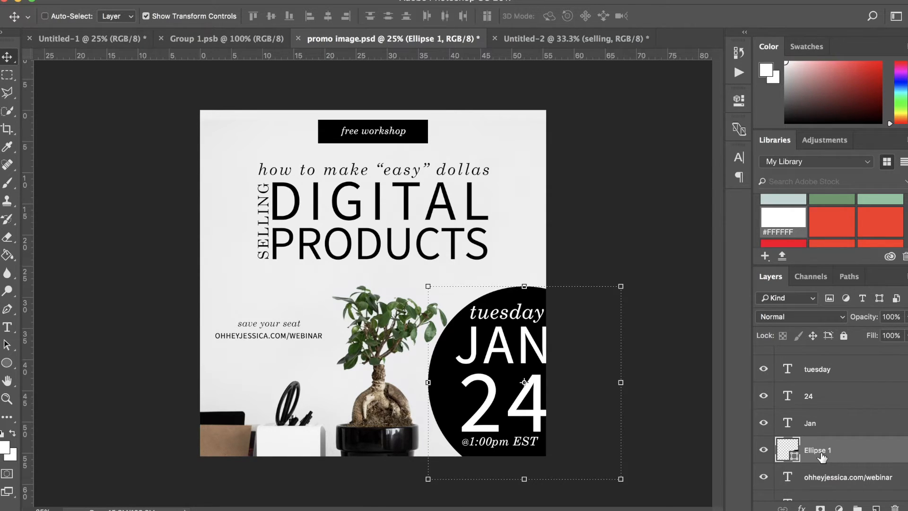
{"action": "left_click", "coordinate": [137, 4]}
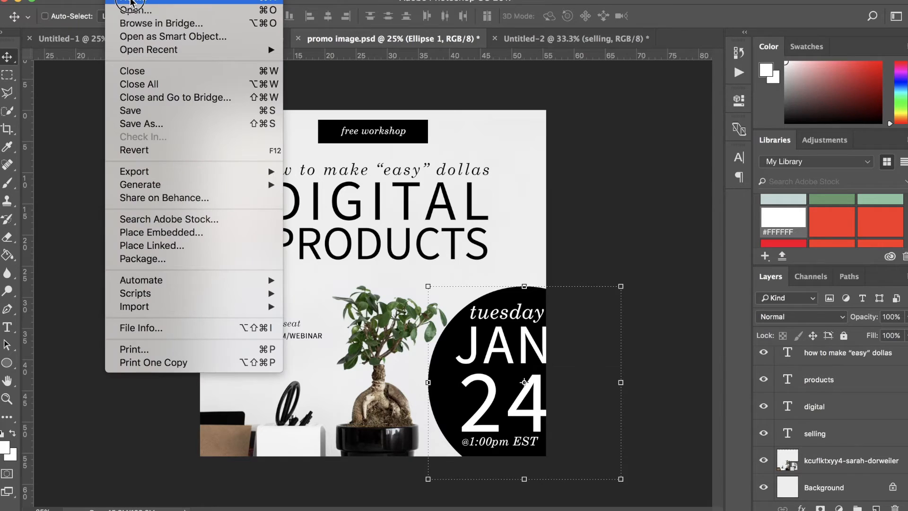
Create a new 4000 by 2000 pixel document and pick up the Brush tool.
{"action": "left_click", "coordinate": [137, 3]}
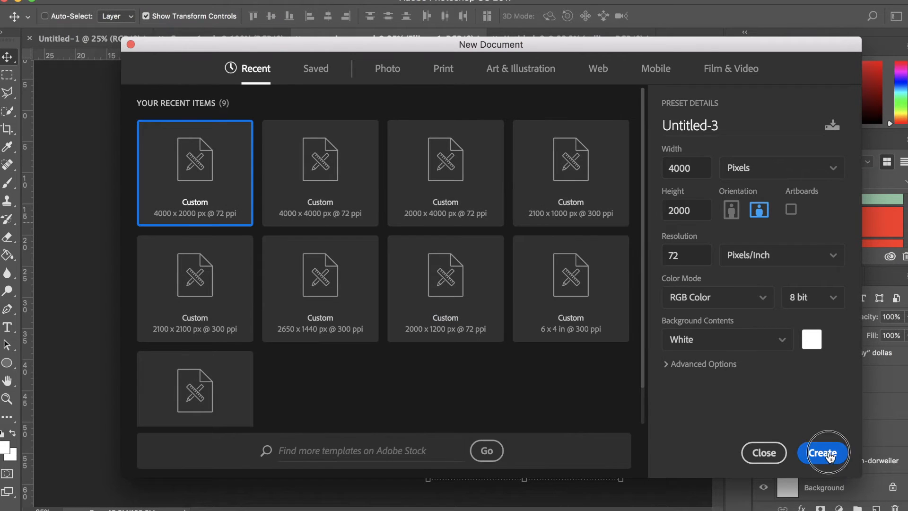
{"action": "left_click", "coordinate": [824, 453]}
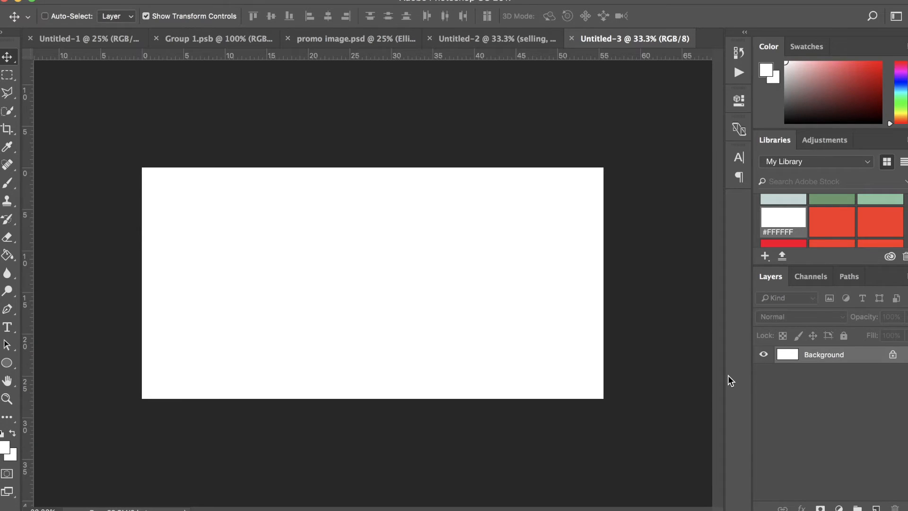
{"action": "left_click", "coordinate": [7, 255]}
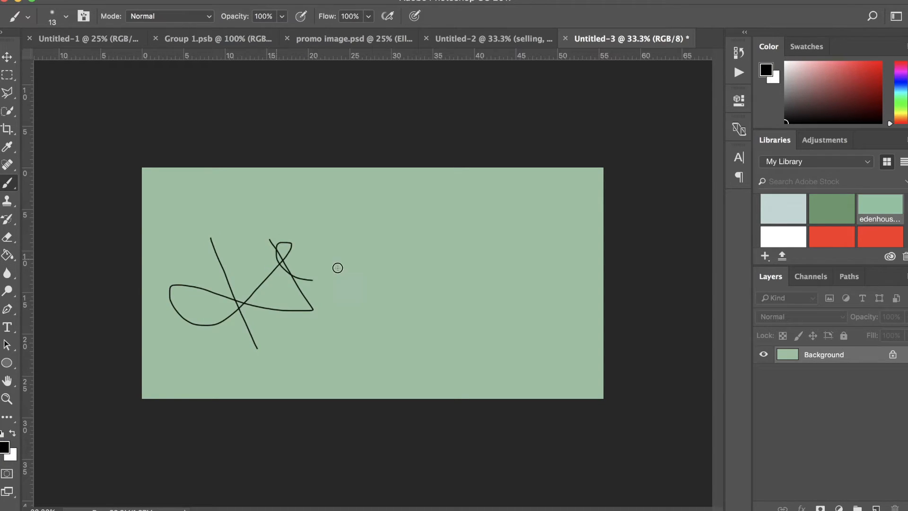
Brush the last strokes of the word Hello onto the green canvas.
{"action": "left_click_drag", "start_coordinate": [283, 249], "coordinate": [411, 226]}
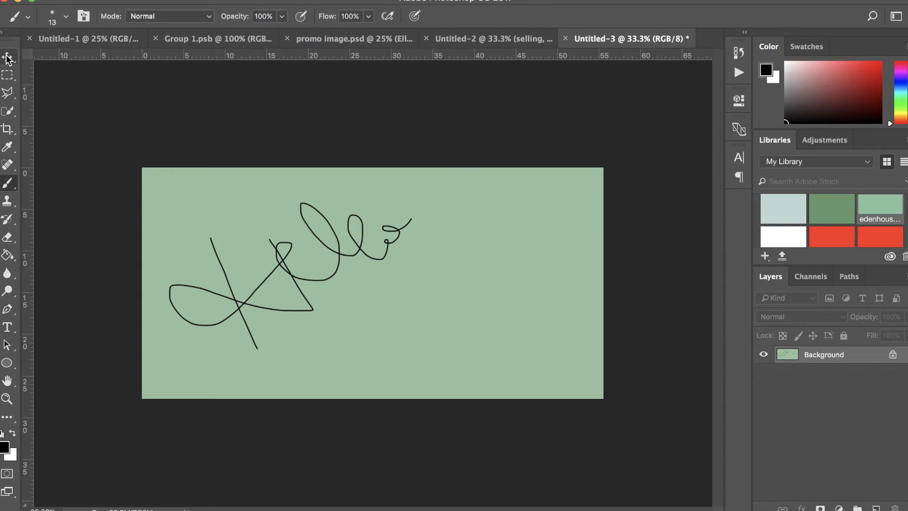
{"action": "mouse_move", "coordinate": [6, 55]}
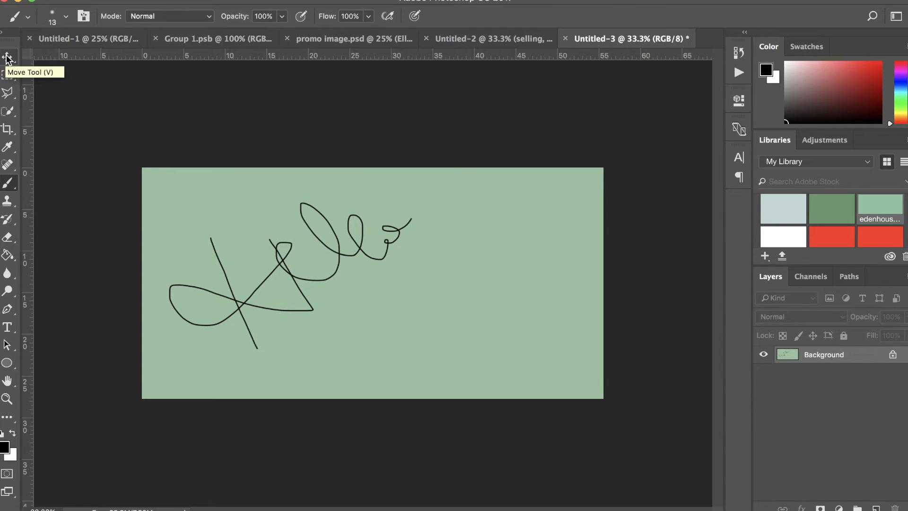
{"action": "mouse_move", "coordinate": [878, 358]}
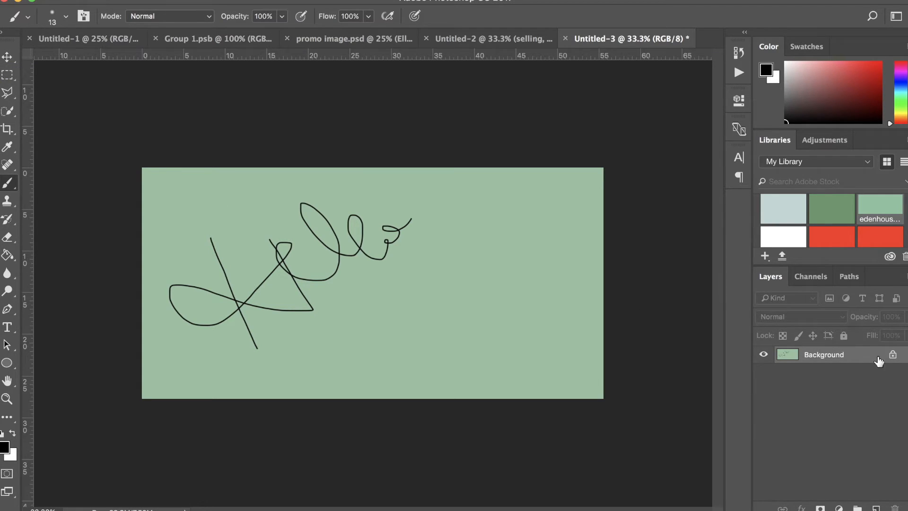
{"action": "mouse_move", "coordinate": [832, 359]}
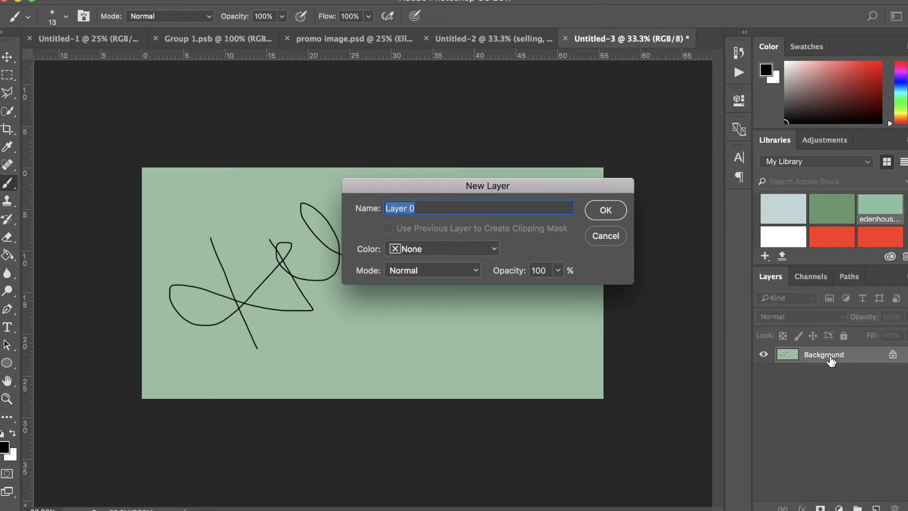
Cancel the New Layer dialog and brush a bolder, softer Hello on the new layer.
{"action": "left_click", "coordinate": [606, 210]}
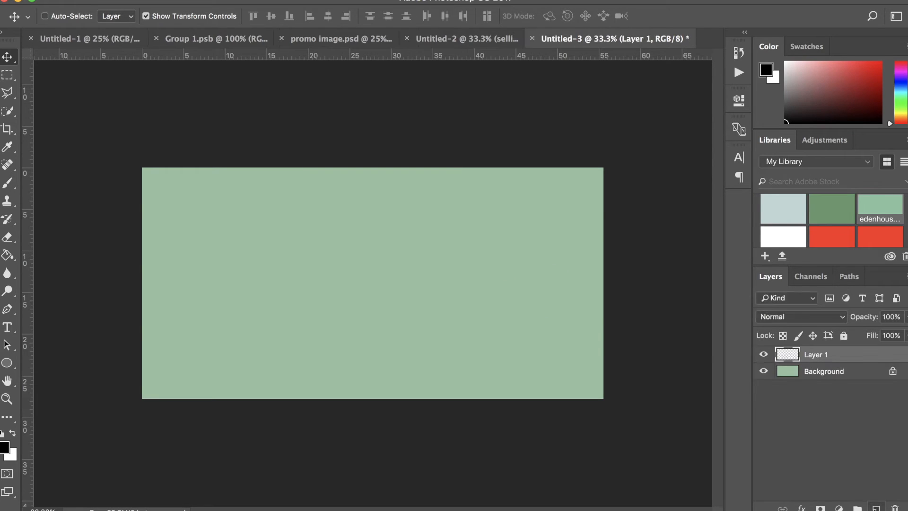
{"action": "mouse_move", "coordinate": [7, 333]}
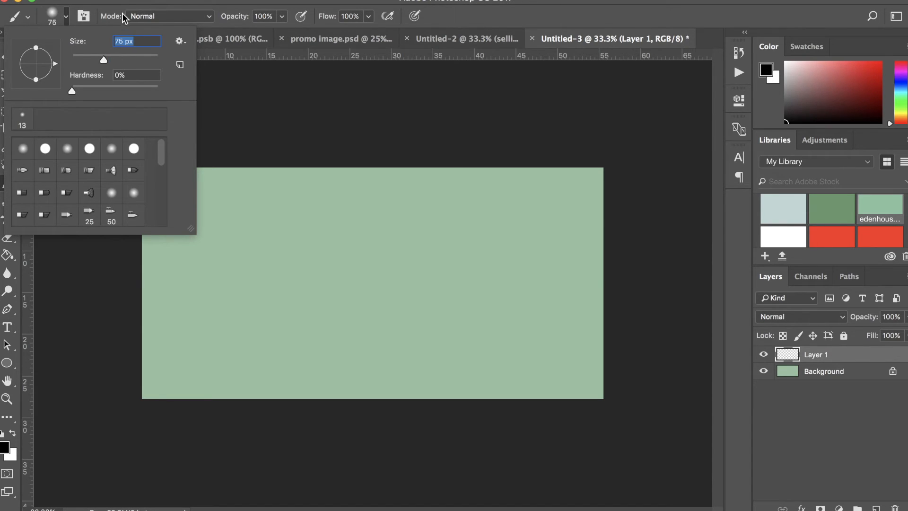
{"action": "left_click_drag", "start_coordinate": [188, 223], "coordinate": [224, 348]}
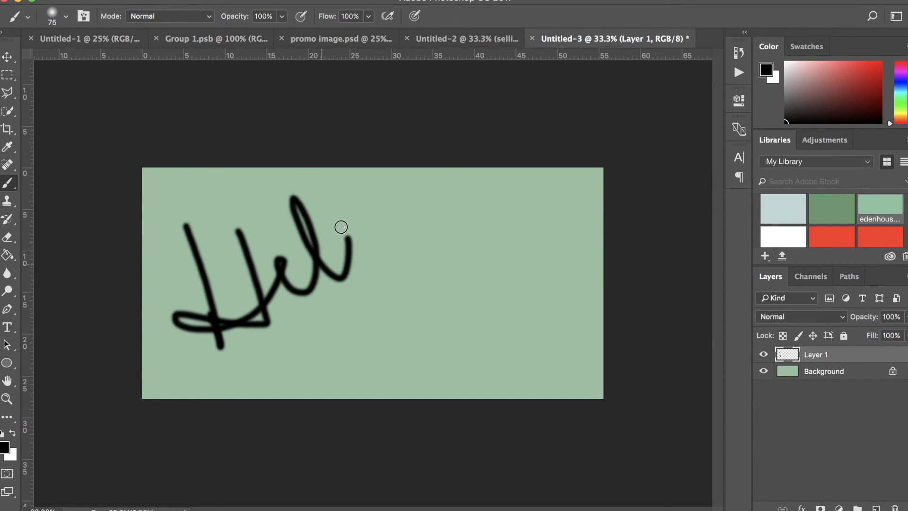
{"action": "left_click_drag", "start_coordinate": [341, 226], "coordinate": [407, 222]}
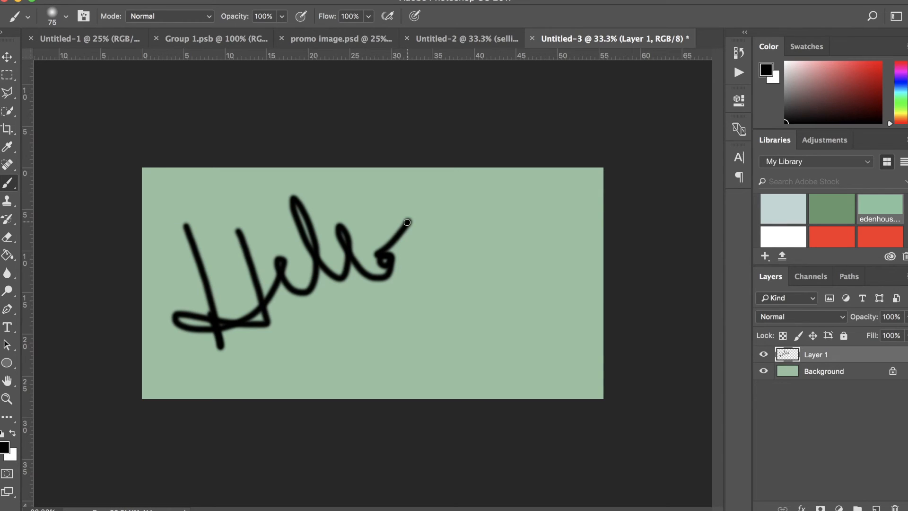